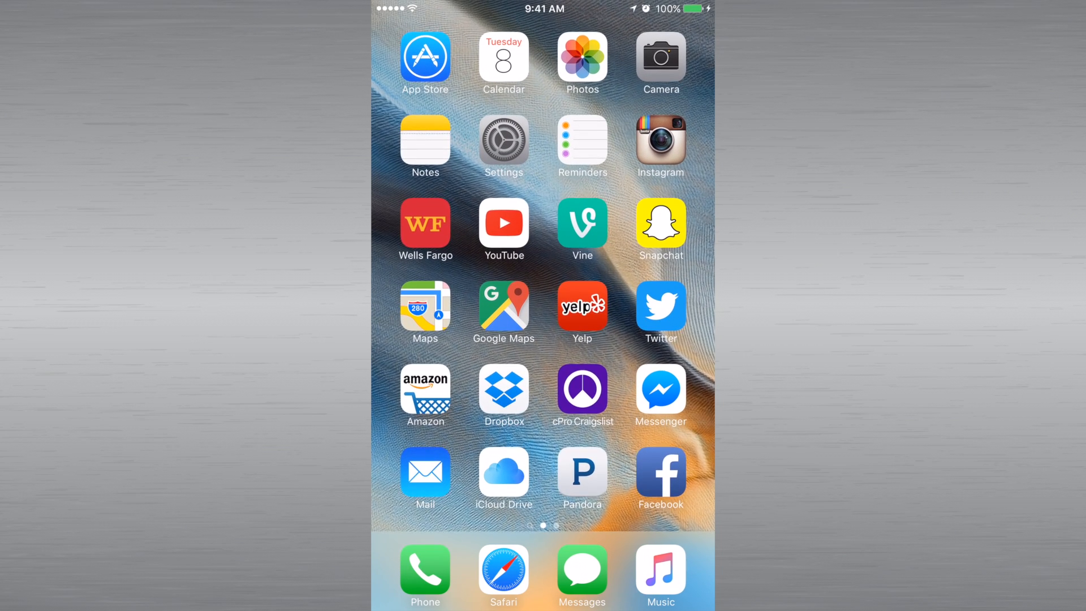
Open Safari and run a Google search for 'panda bears'
click(503, 570)
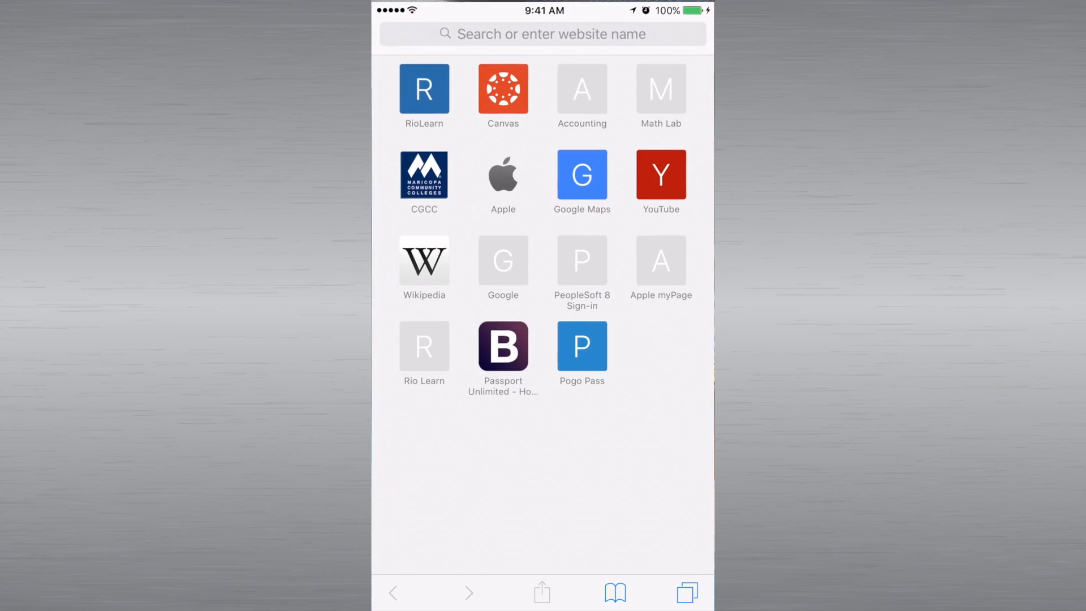
click(543, 33)
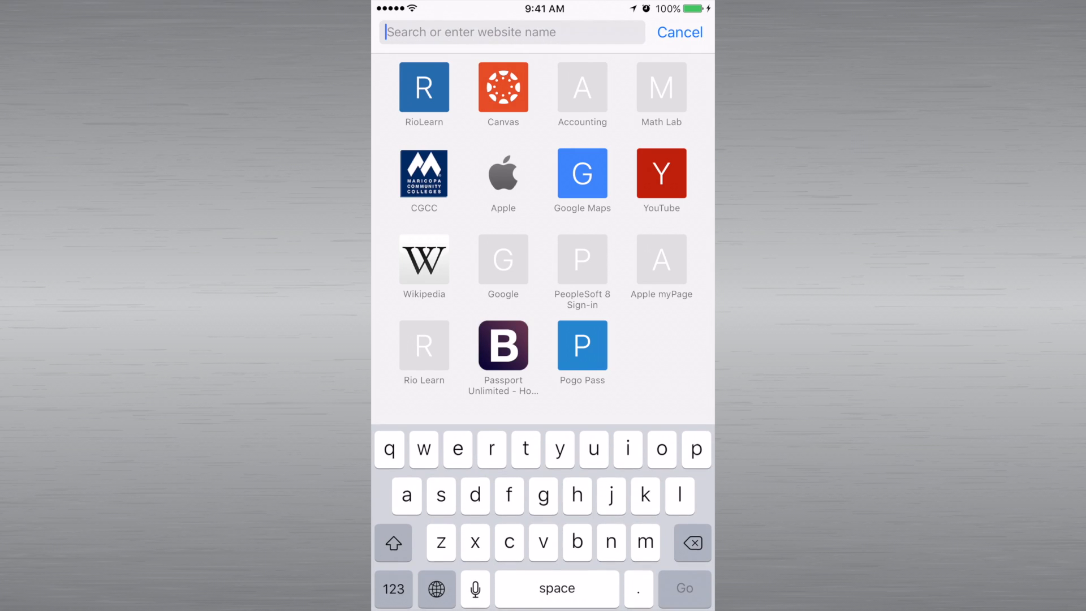
text(panda)
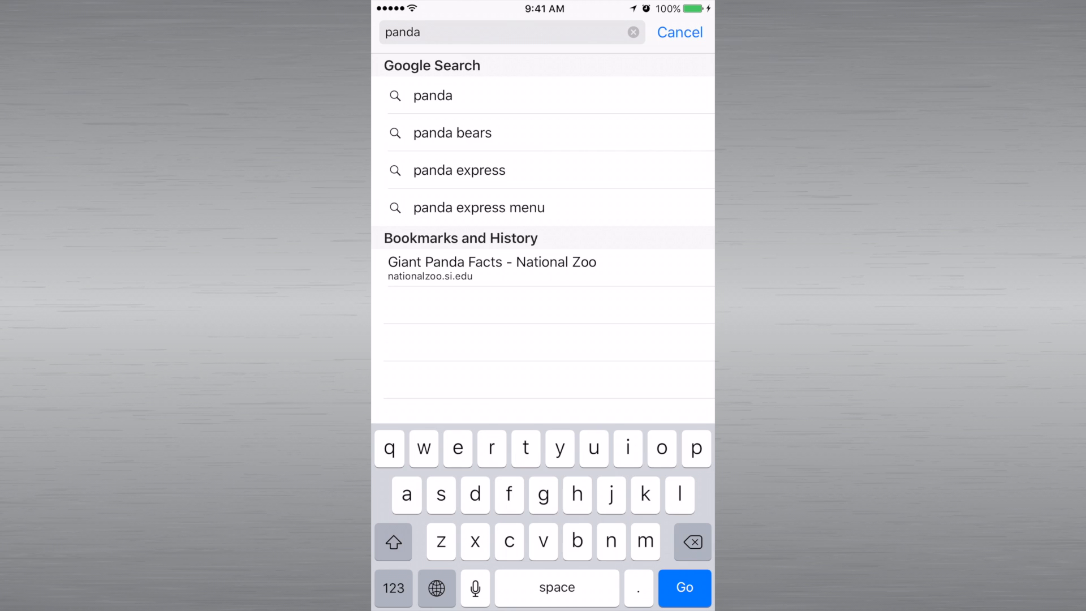
text(bears)
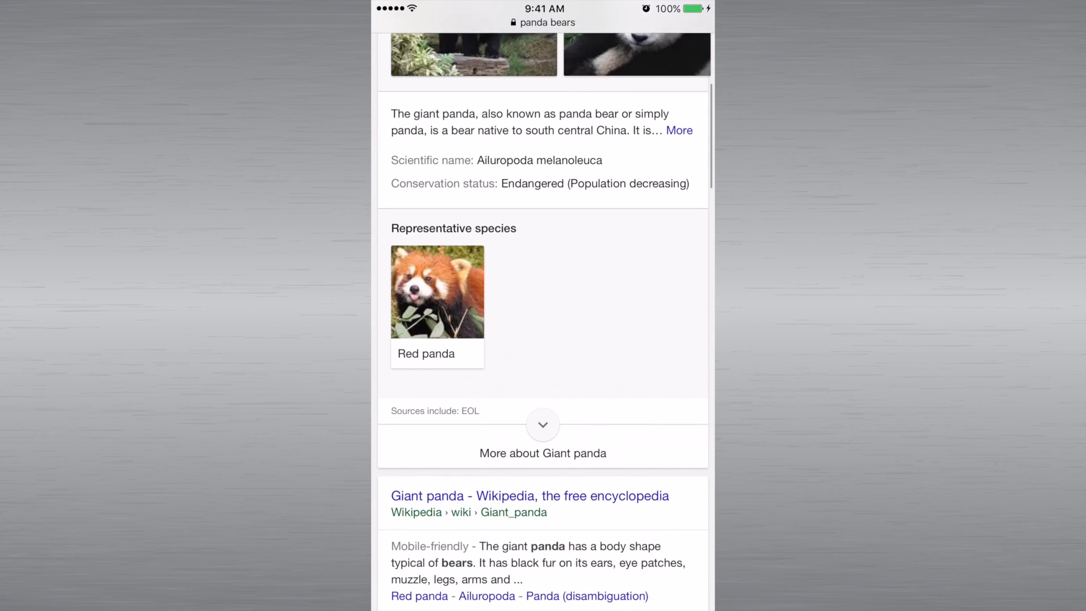
Open the 'Giant Panda Facts - National Zoo - Smithsonian' result and scroll through it
scroll(down, 3)
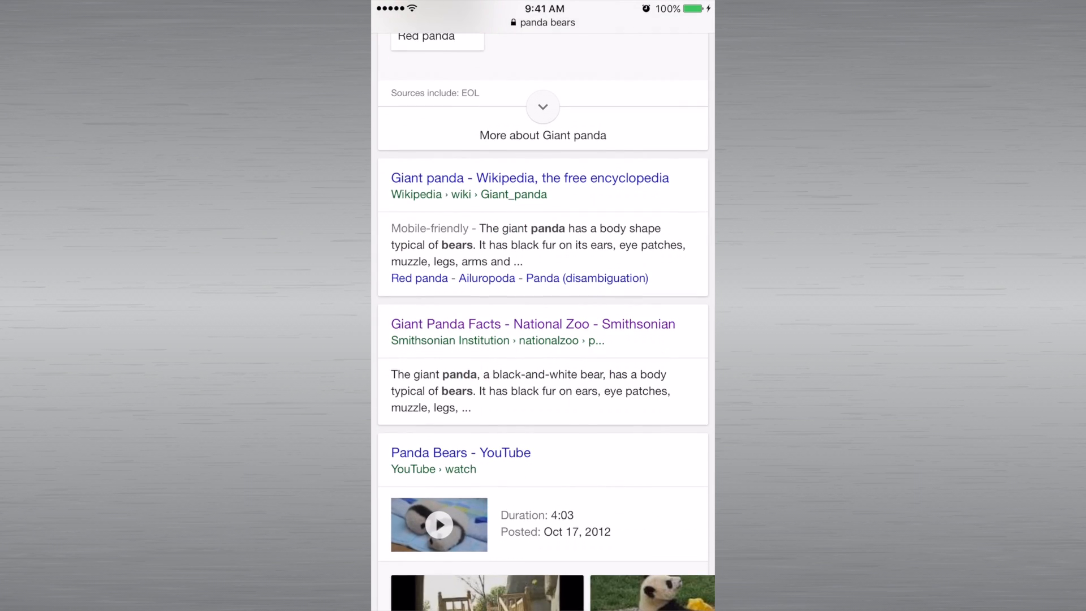
click(532, 323)
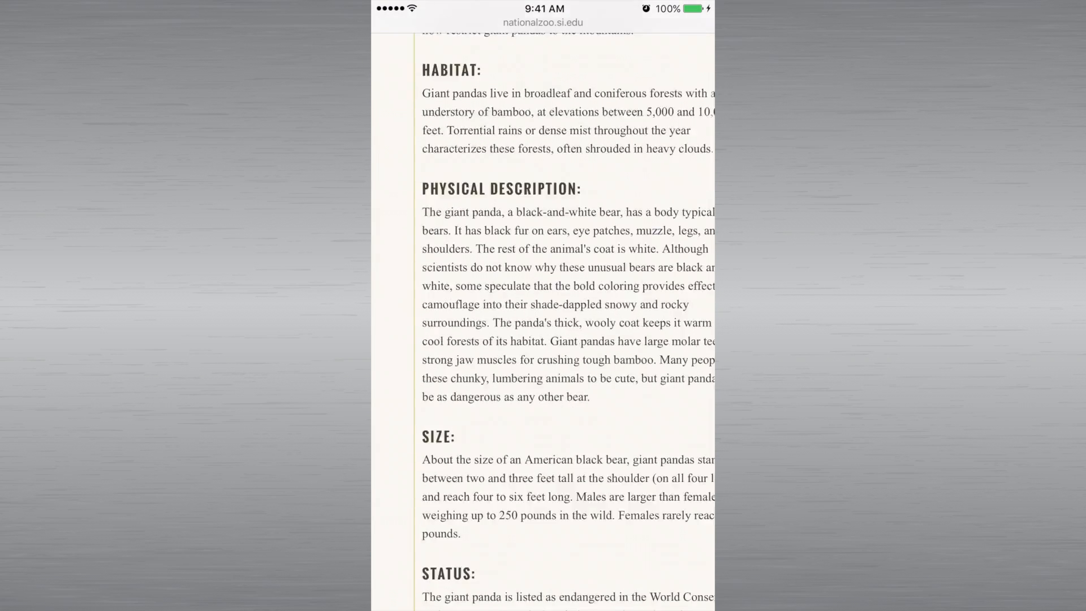
scroll(down, 3)
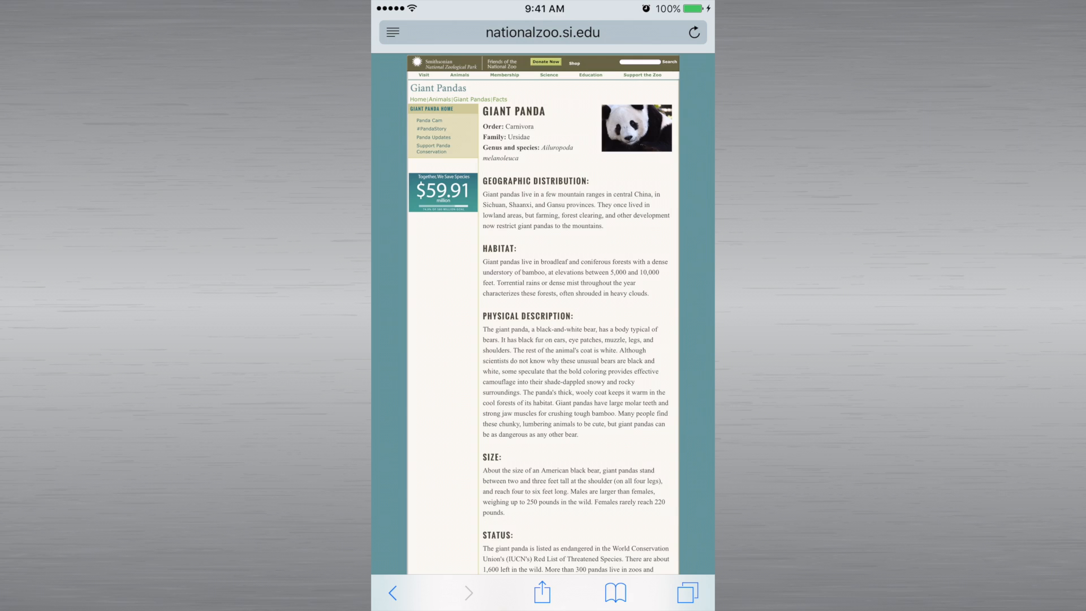
Enter 'male' in the address bar to reach Find on This Page
click(544, 32)
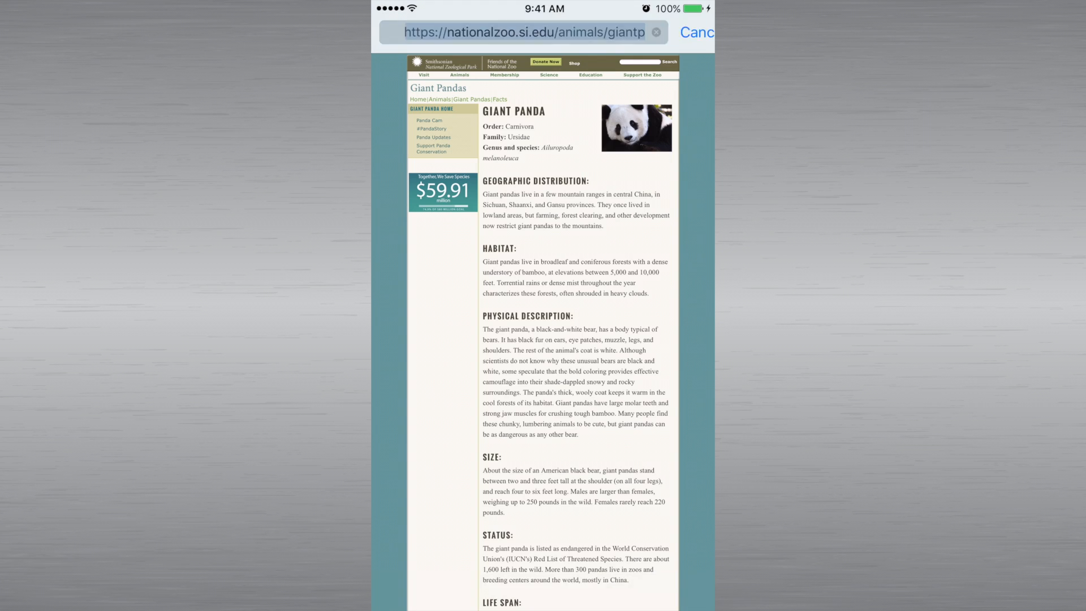
click(513, 32)
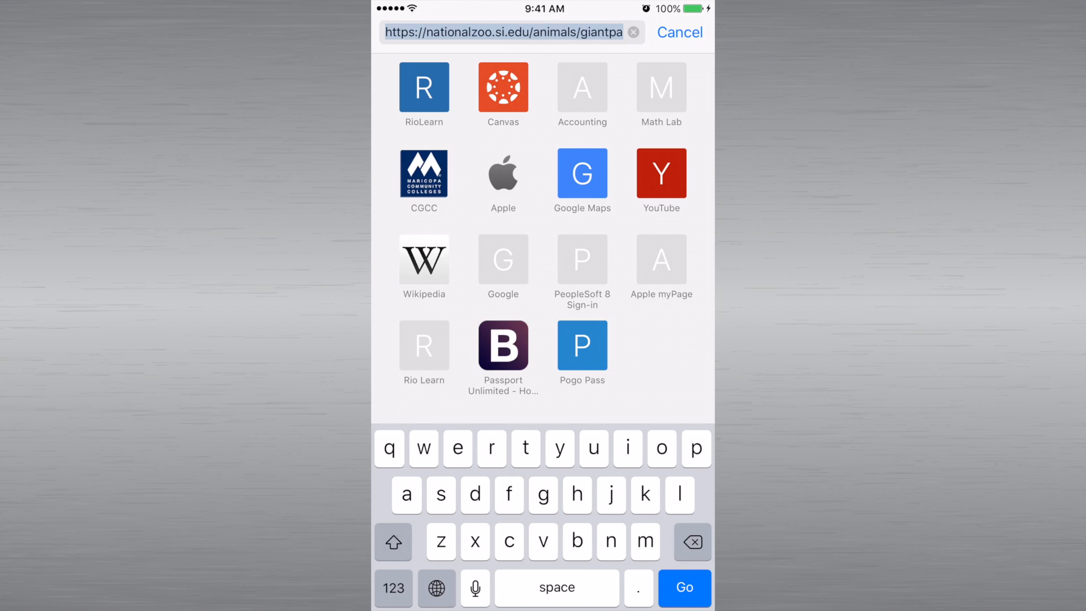
text(male)
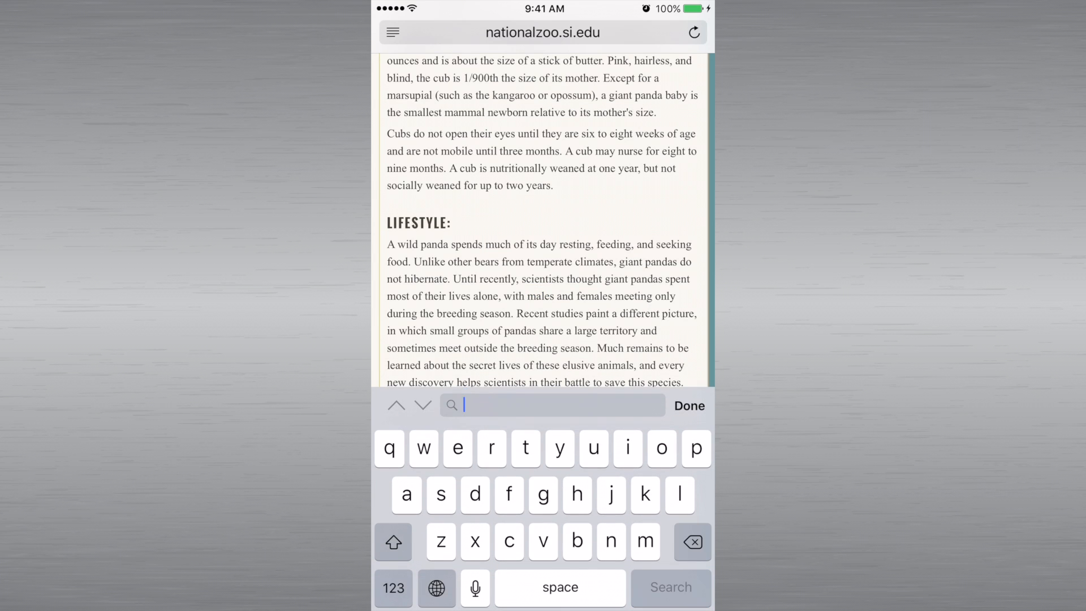
Search the page for 'female' and jump to the next match in Size
text(f)
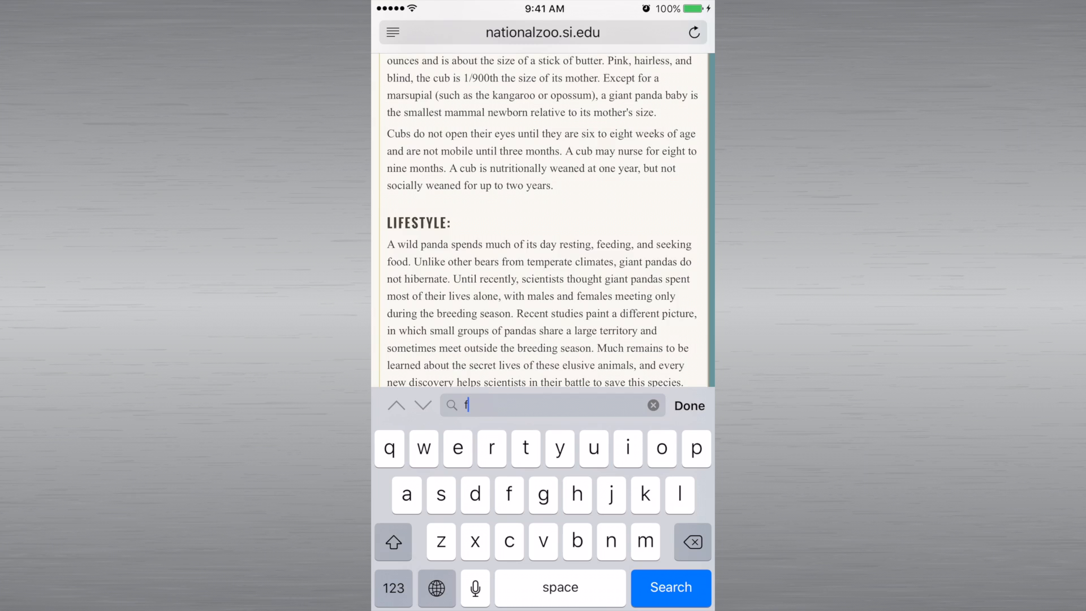
text(emale)
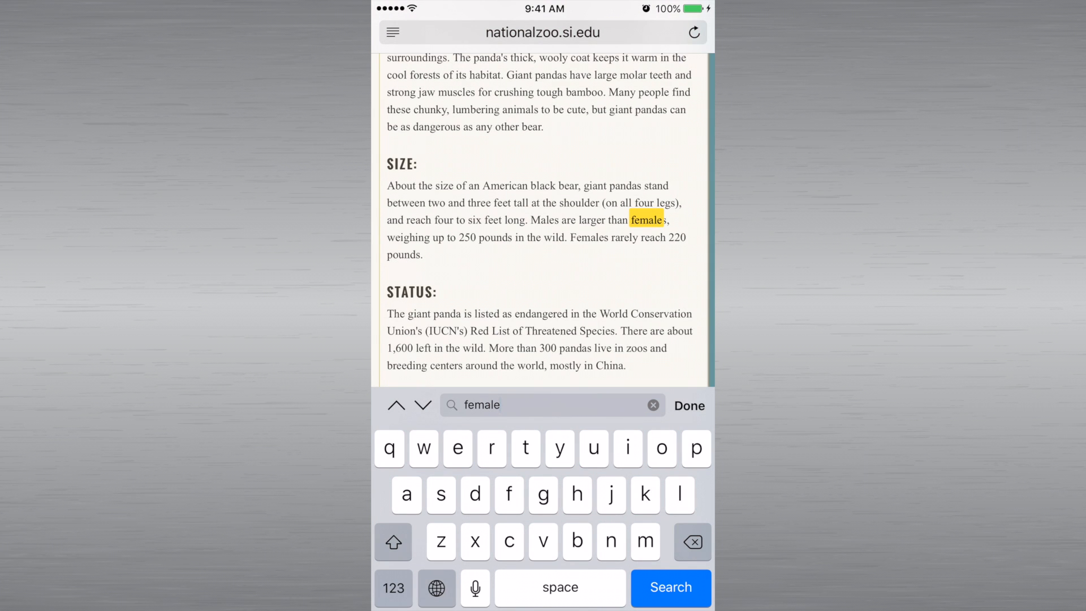
click(688, 405)
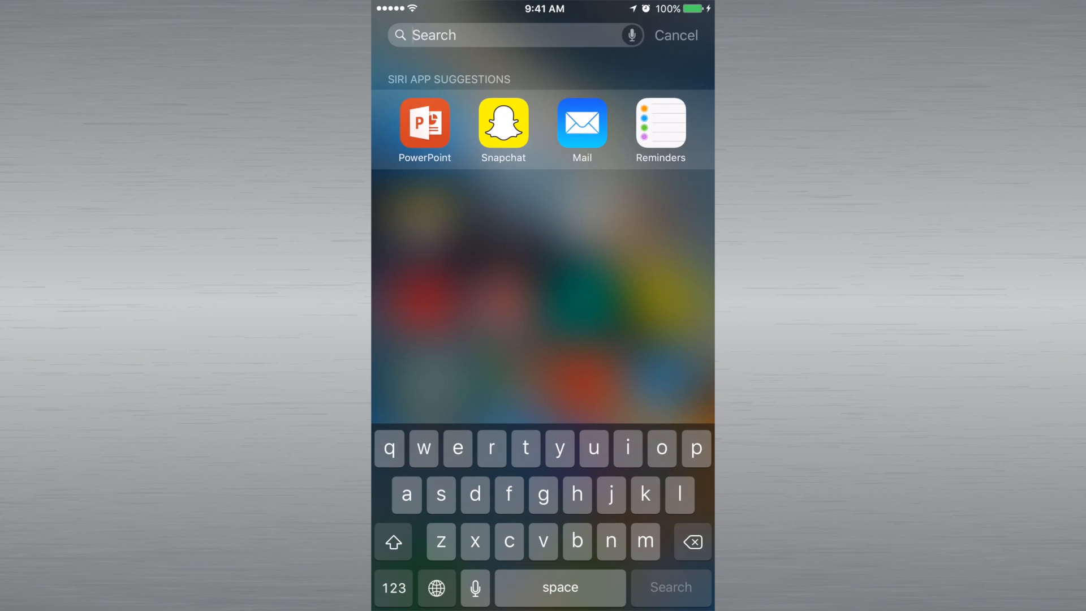
In Spotlight, search 'drop', clear it, then search 'nath'
click(675, 34)
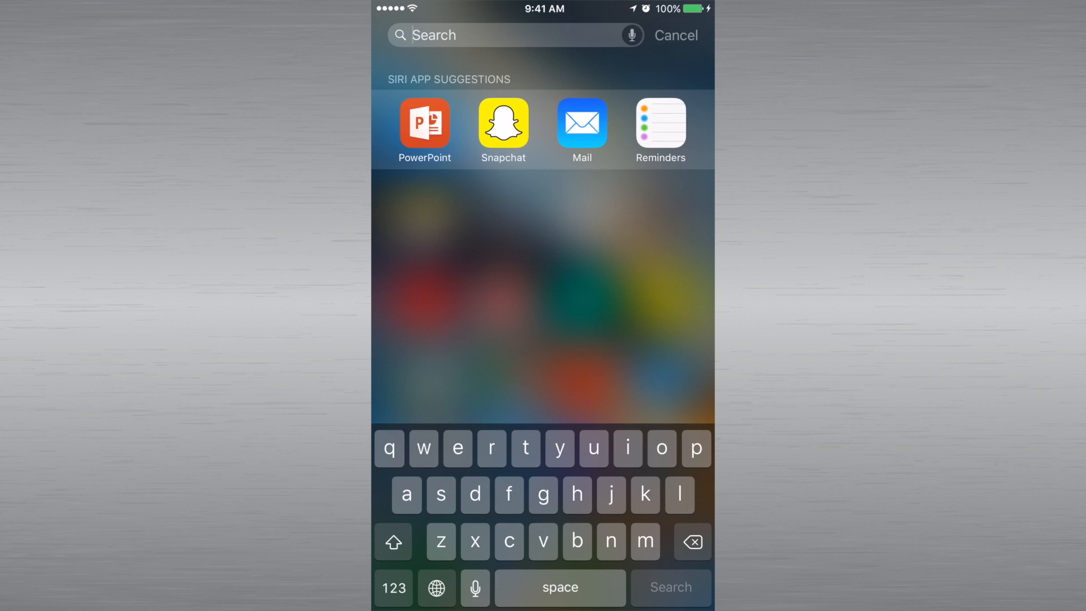
text(drop)
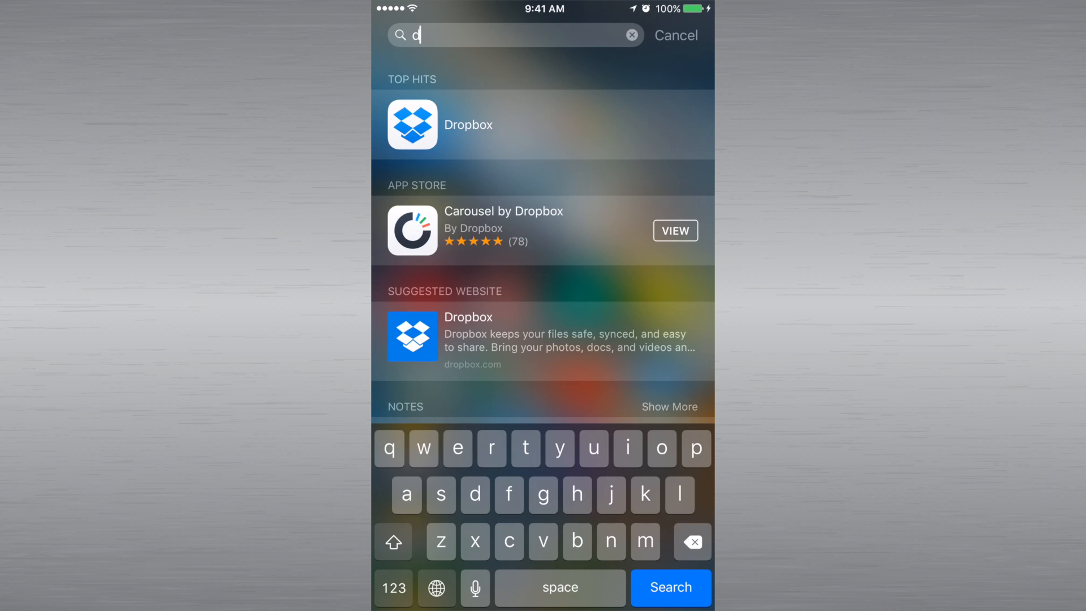
click(631, 35)
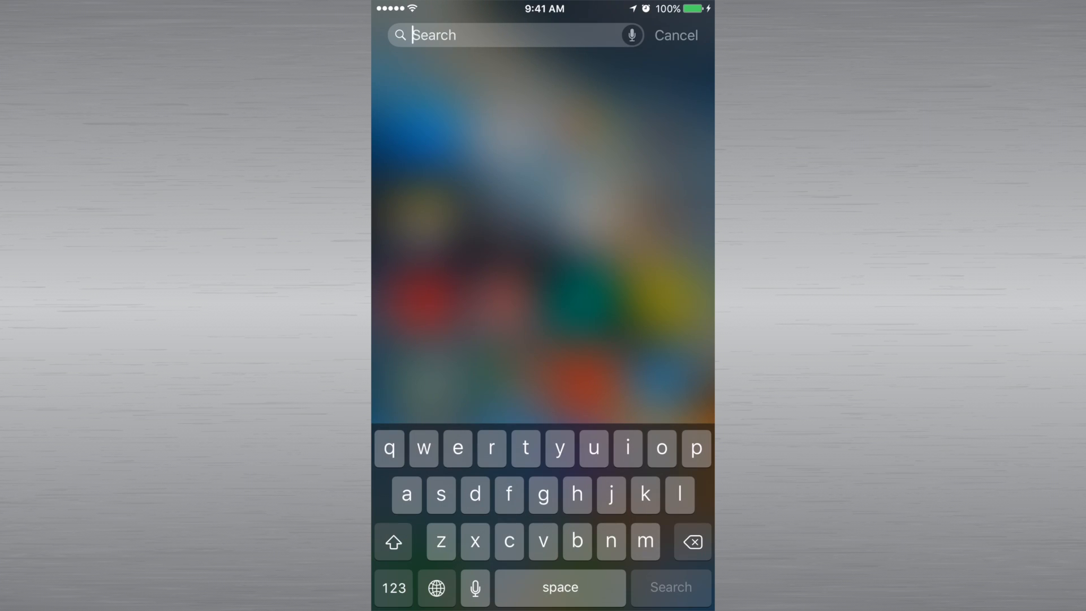
text(nath)
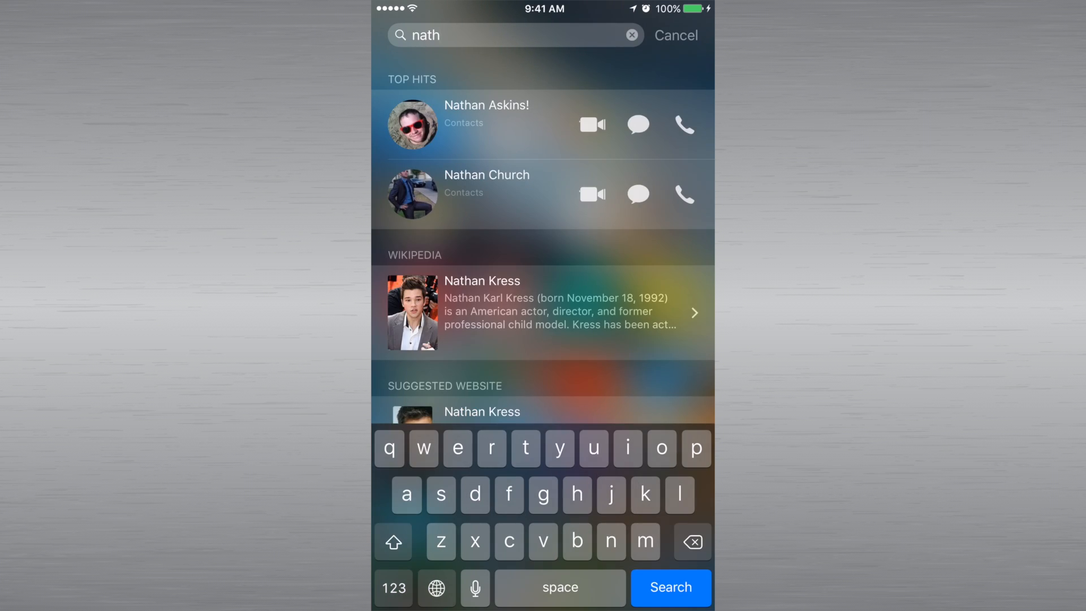